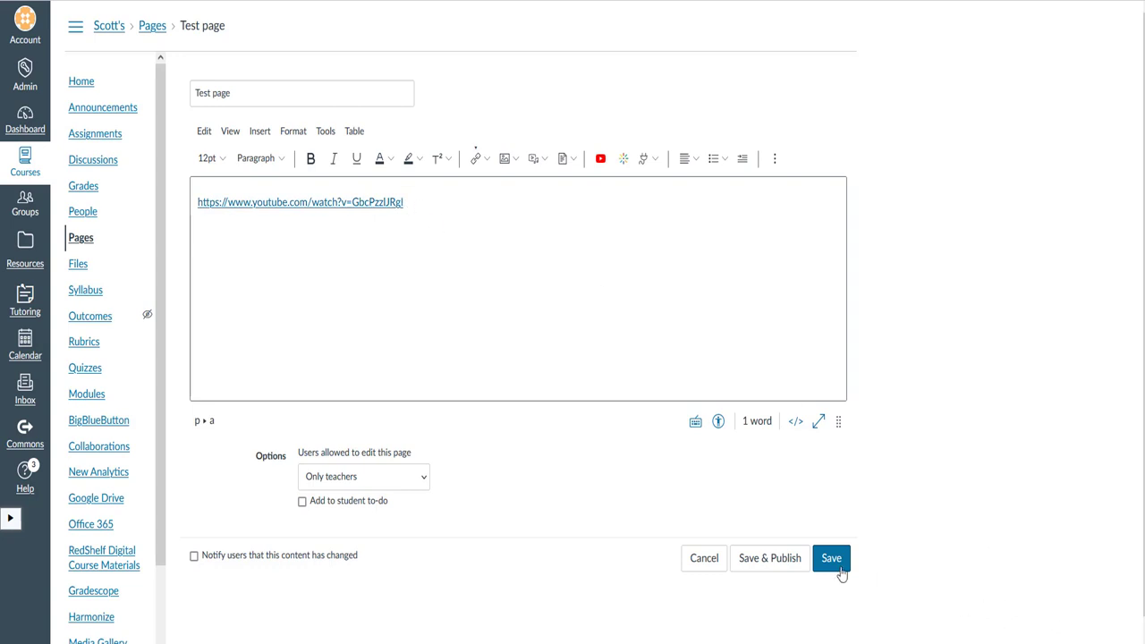
Save Test page with its YouTube link, producing an embedded video player beneath.
left_click(830, 558)
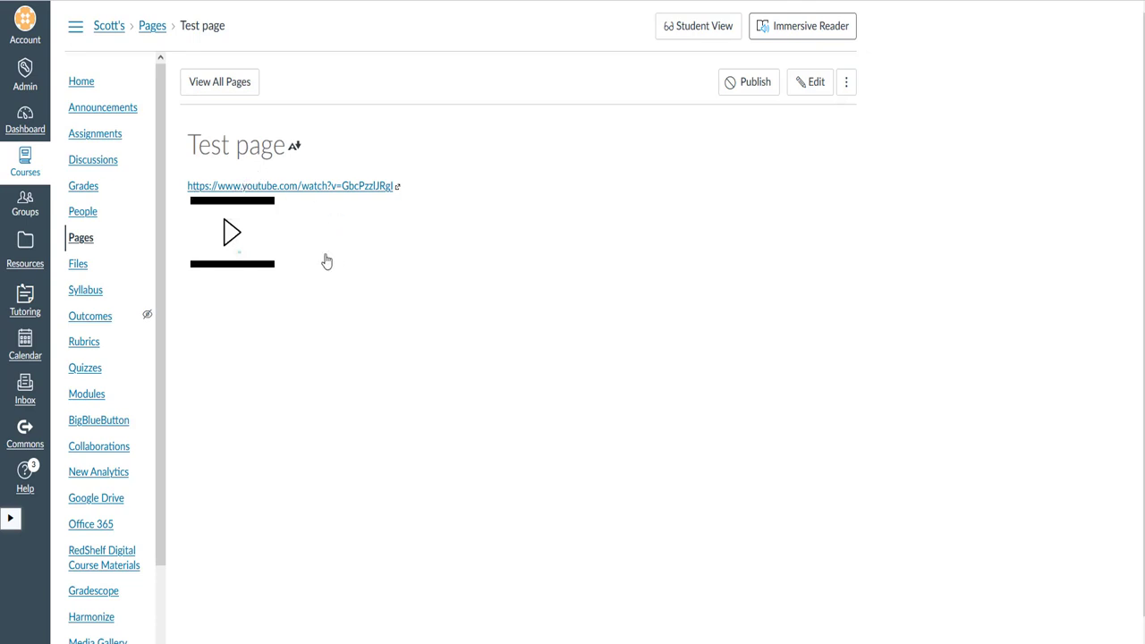
mouse_move(251, 262)
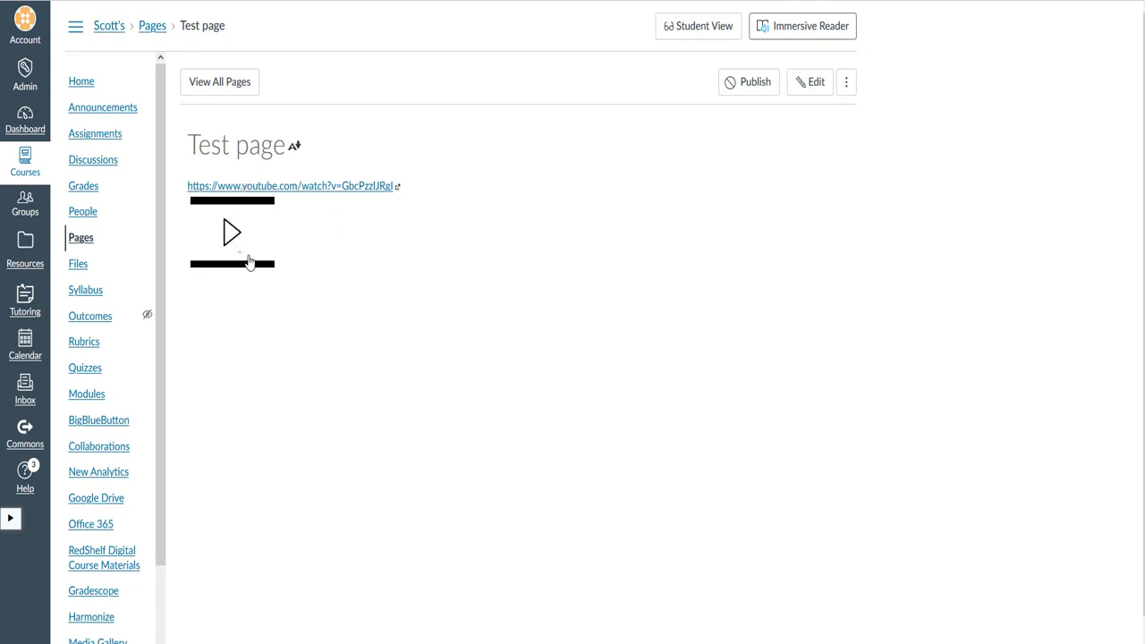
mouse_move(253, 254)
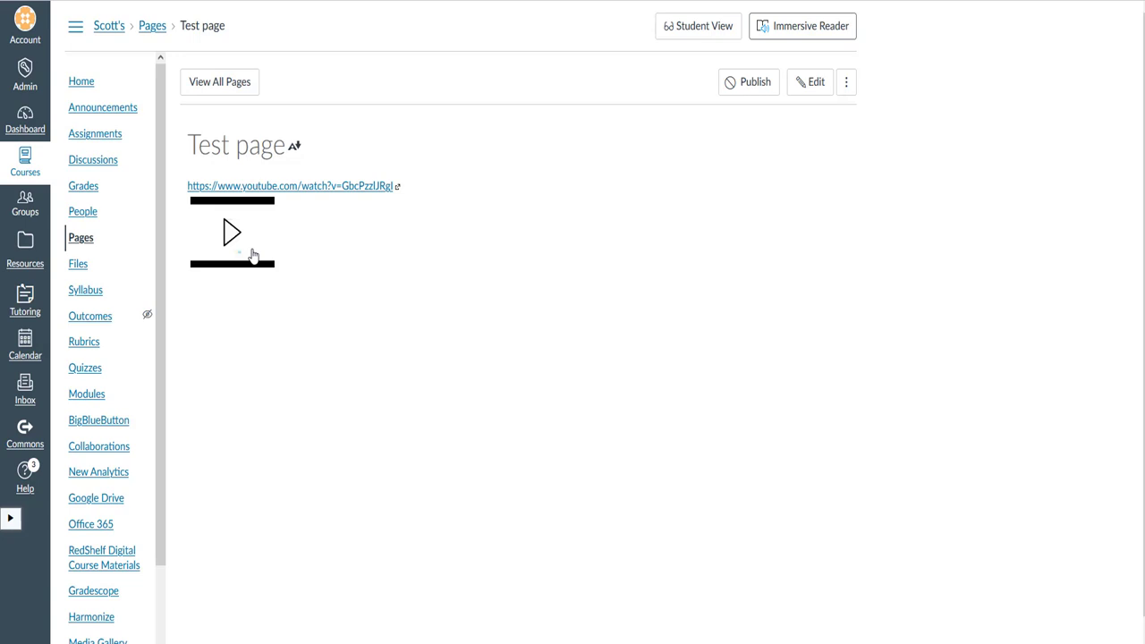
mouse_move(211, 241)
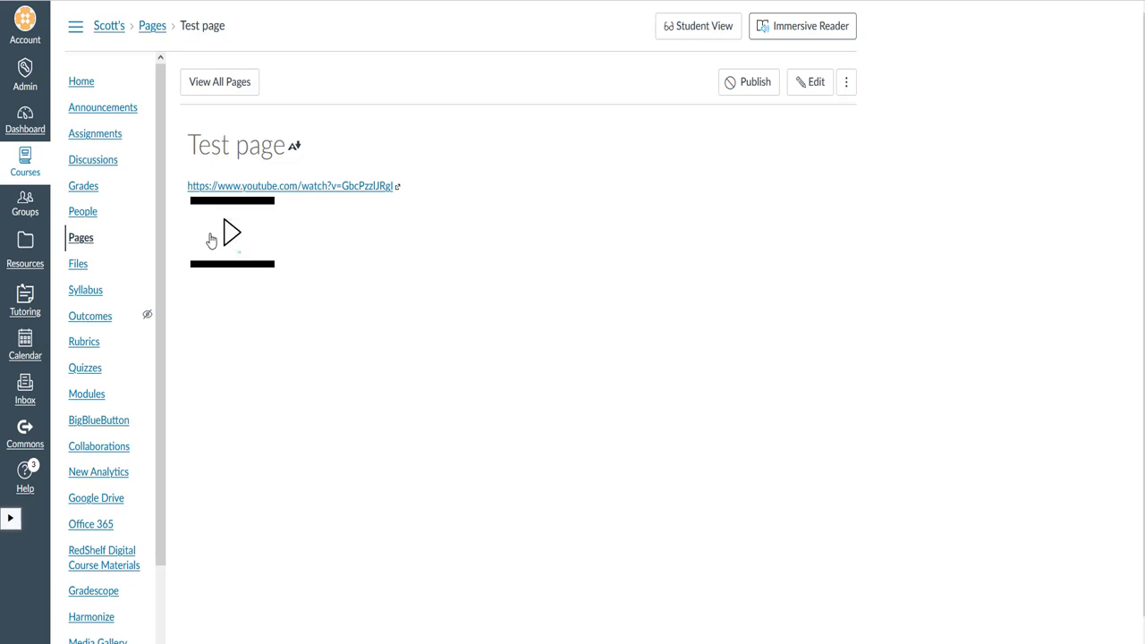
mouse_move(809, 81)
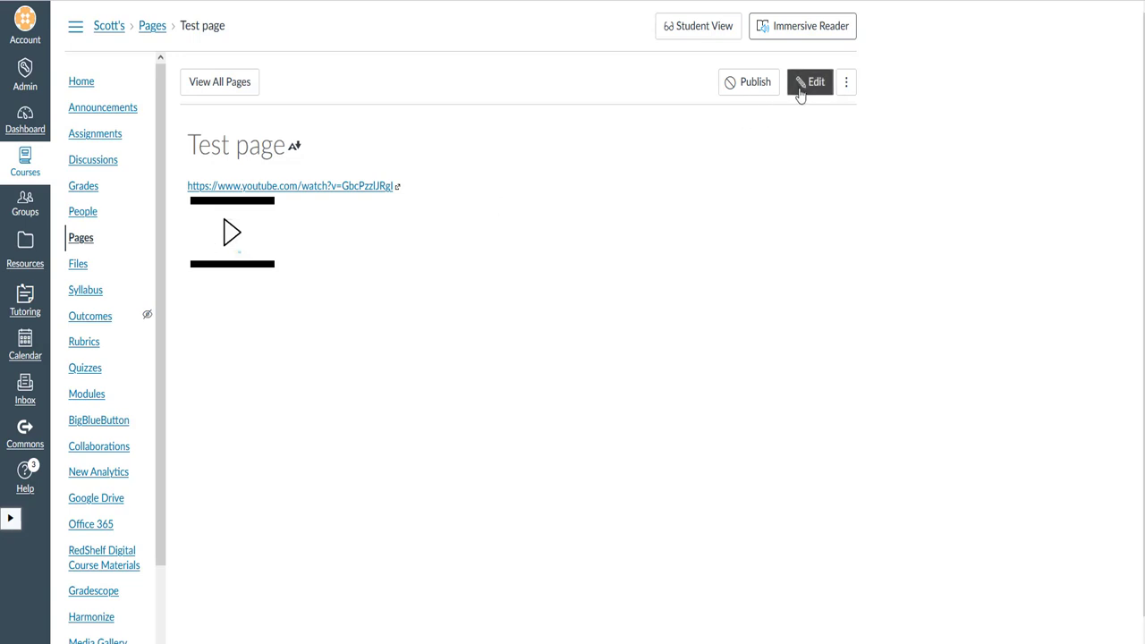
Edit Test page and switch to the raw HTML editor view.
left_click(808, 82)
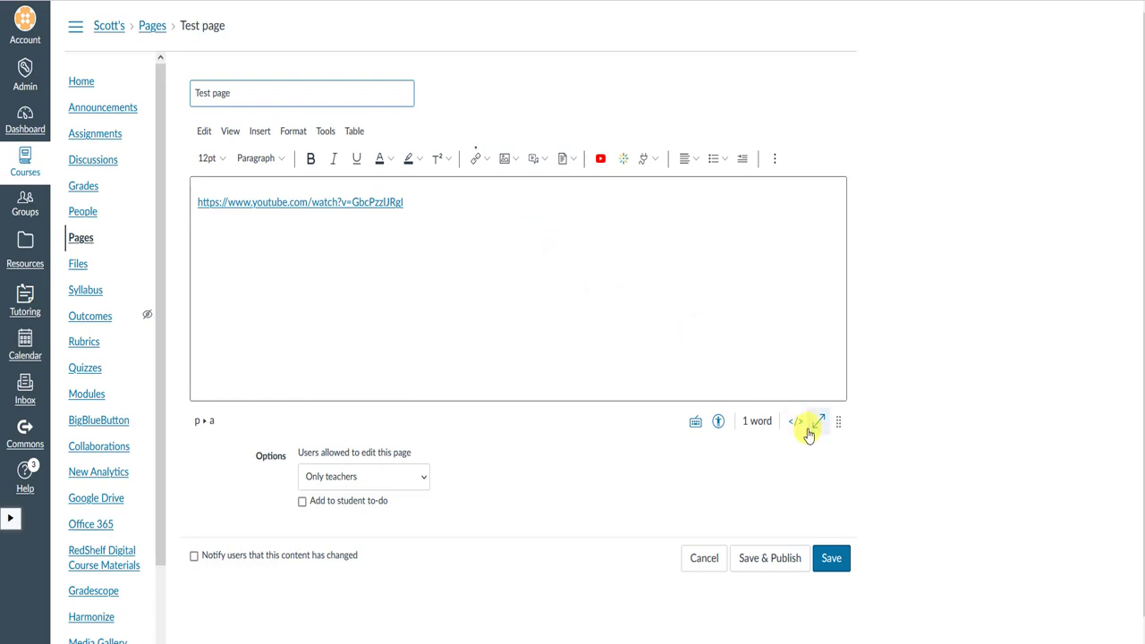
mouse_move(794, 420)
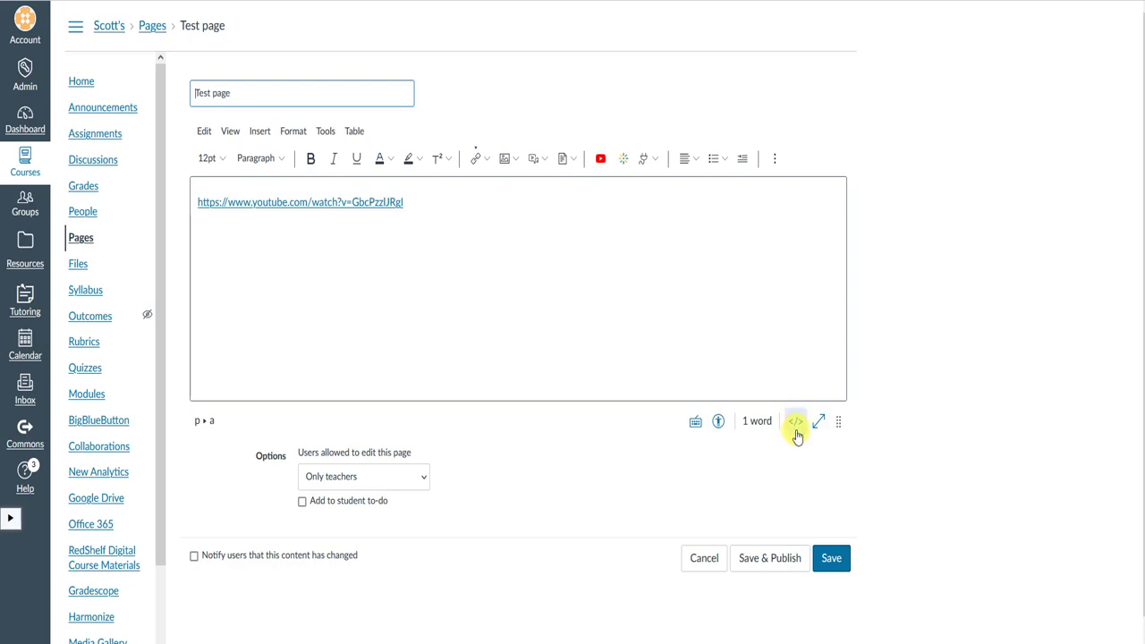
left_click(795, 421)
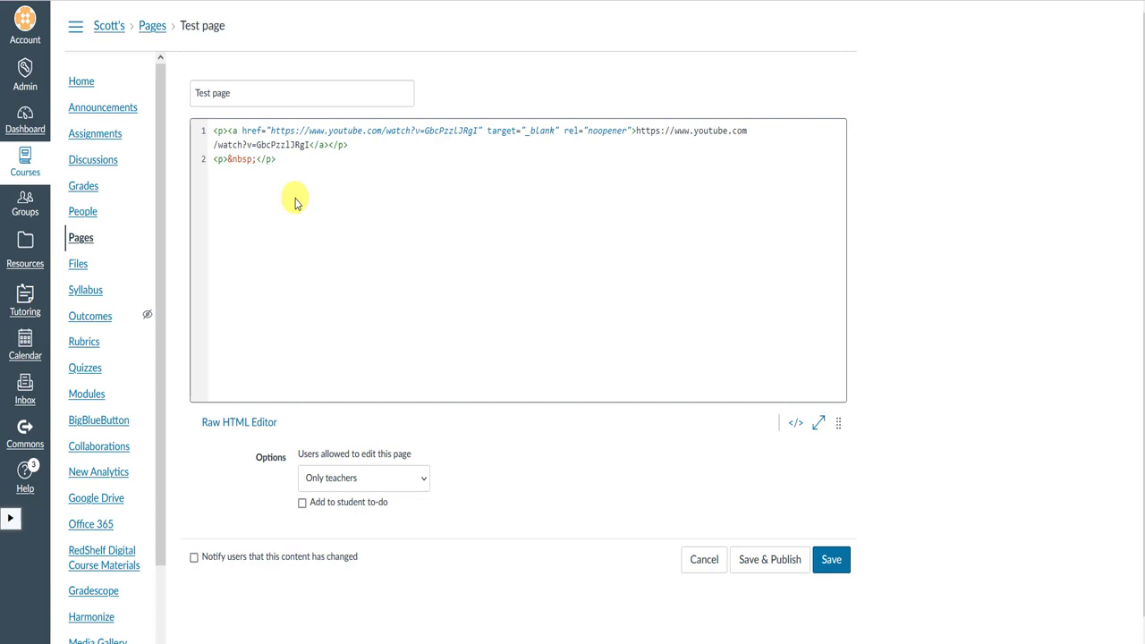
mouse_move(322, 182)
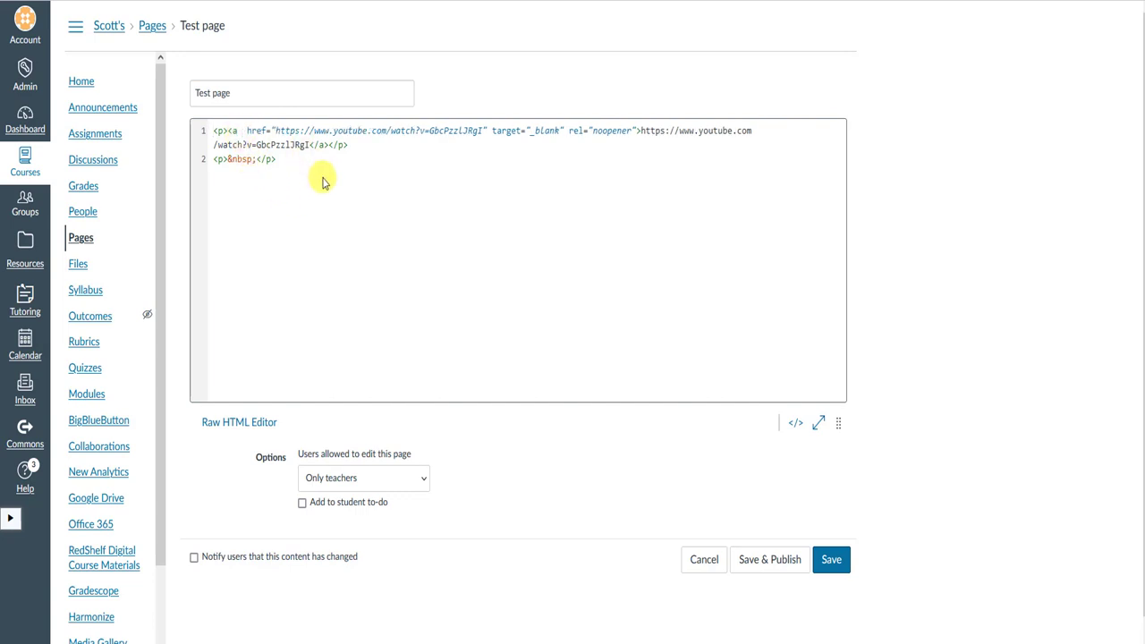
mouse_move(319, 177)
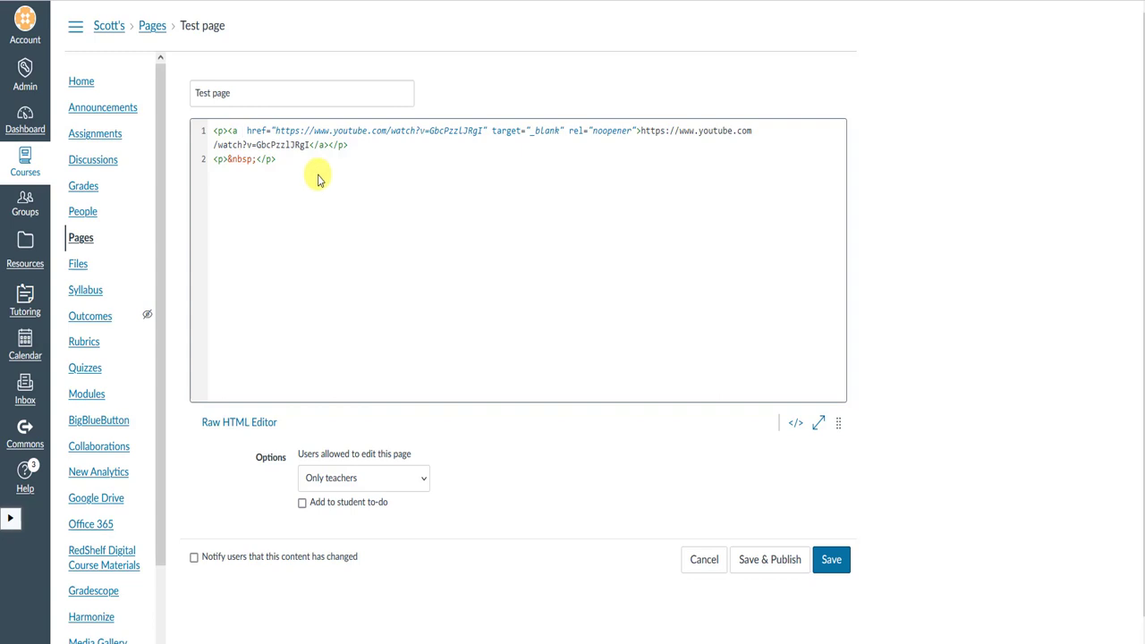
Place the cursor right after '<a ' in the YouTube link's anchor tag.
left_click(232, 131)
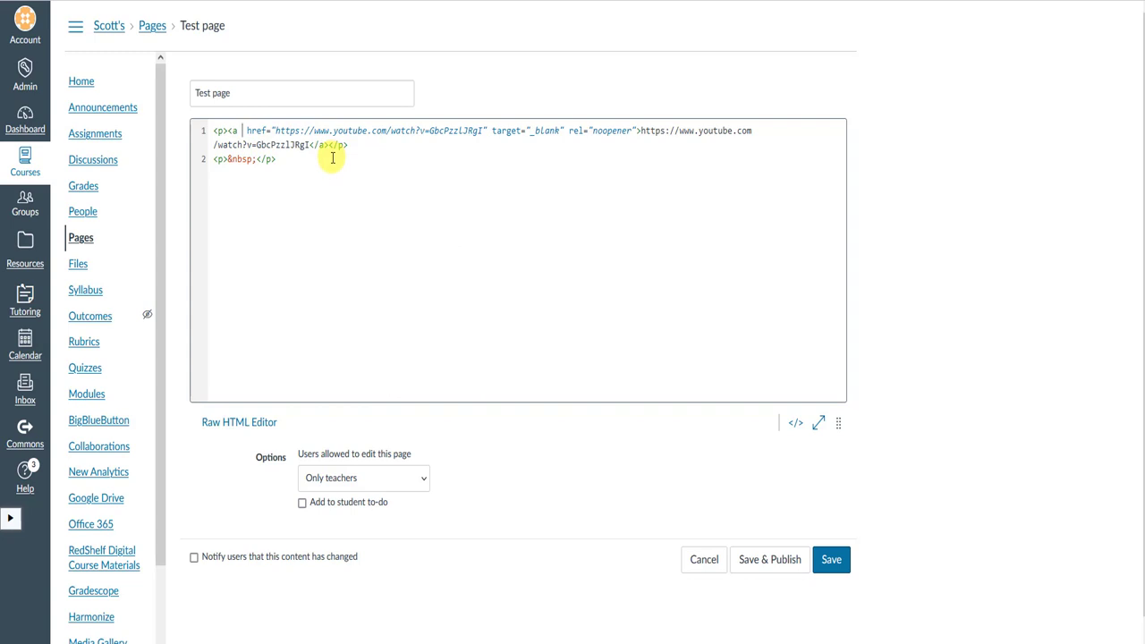
Add class="inline_disabled" before href in the YouTube link's anchor tag.
type("cla")
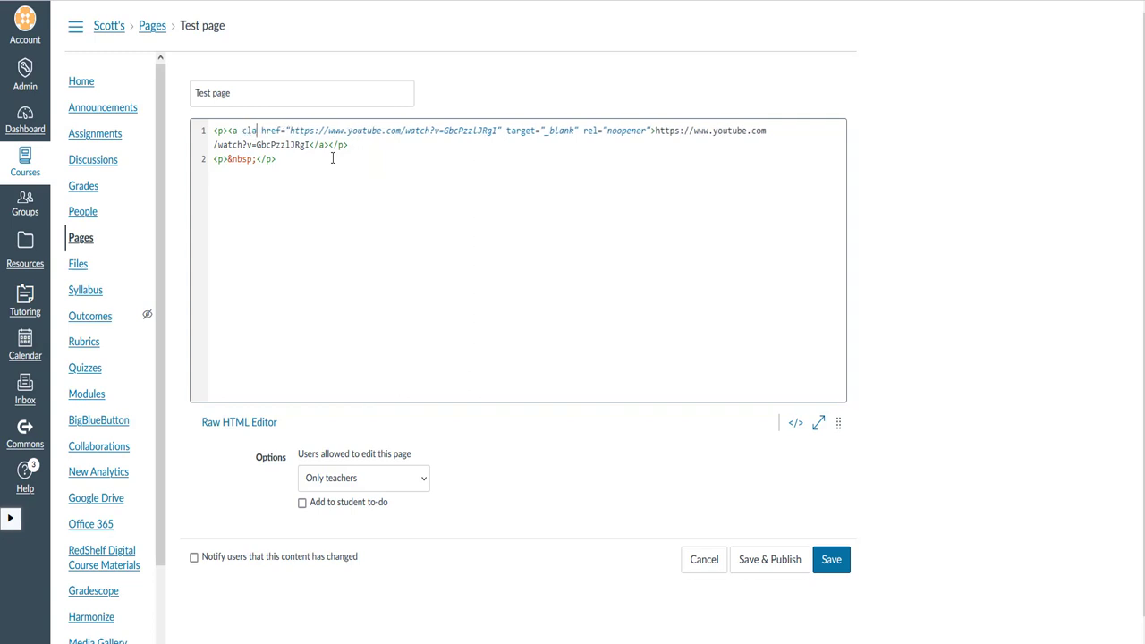
type("ss=")
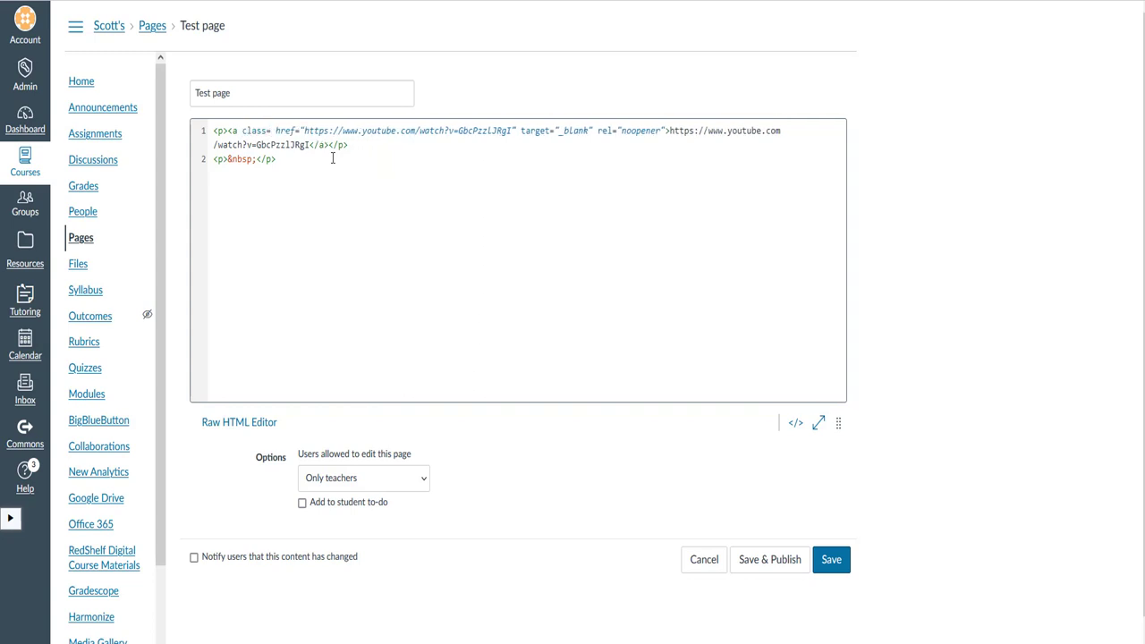
type("inline_disabled\"")
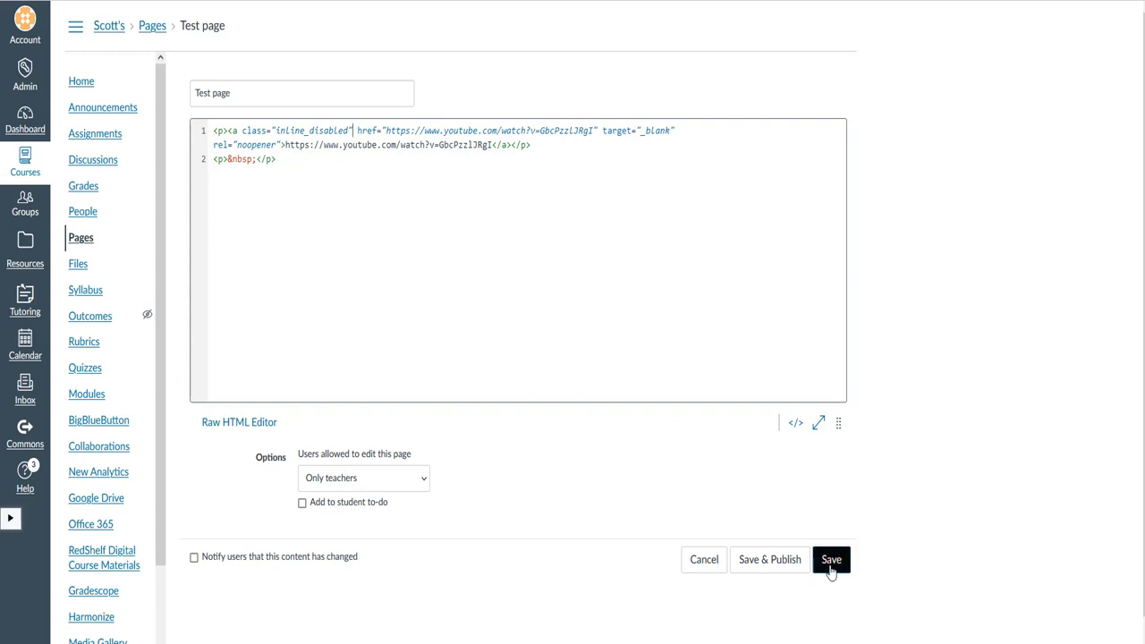
Save Test page, now showing the YouTube URL as a plain link without a player.
left_click(830, 559)
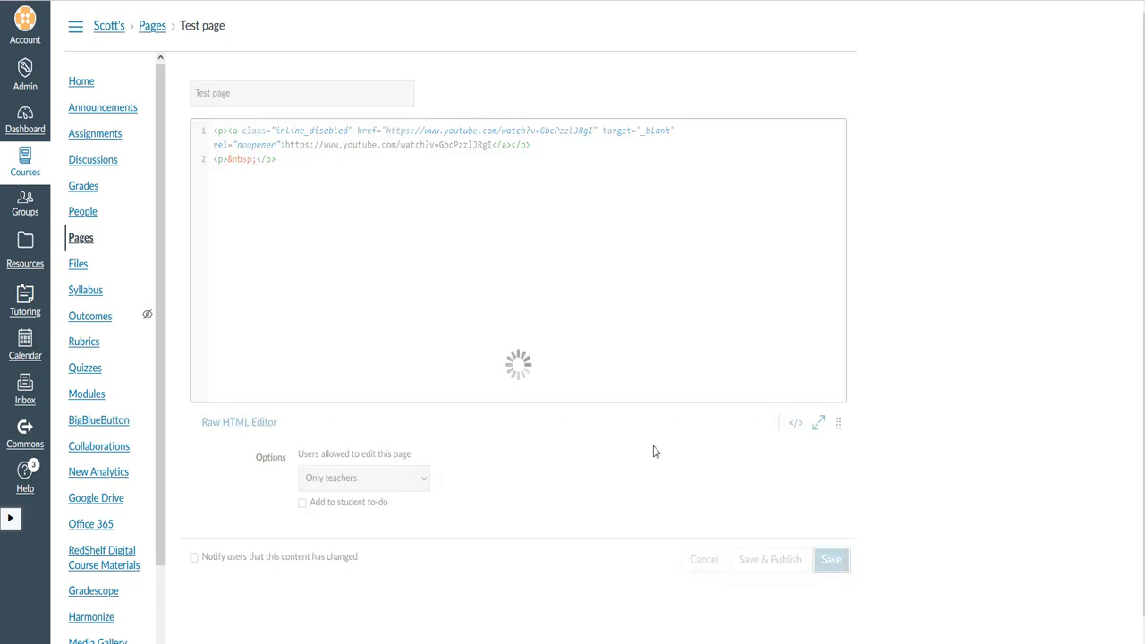
left_click(829, 559)
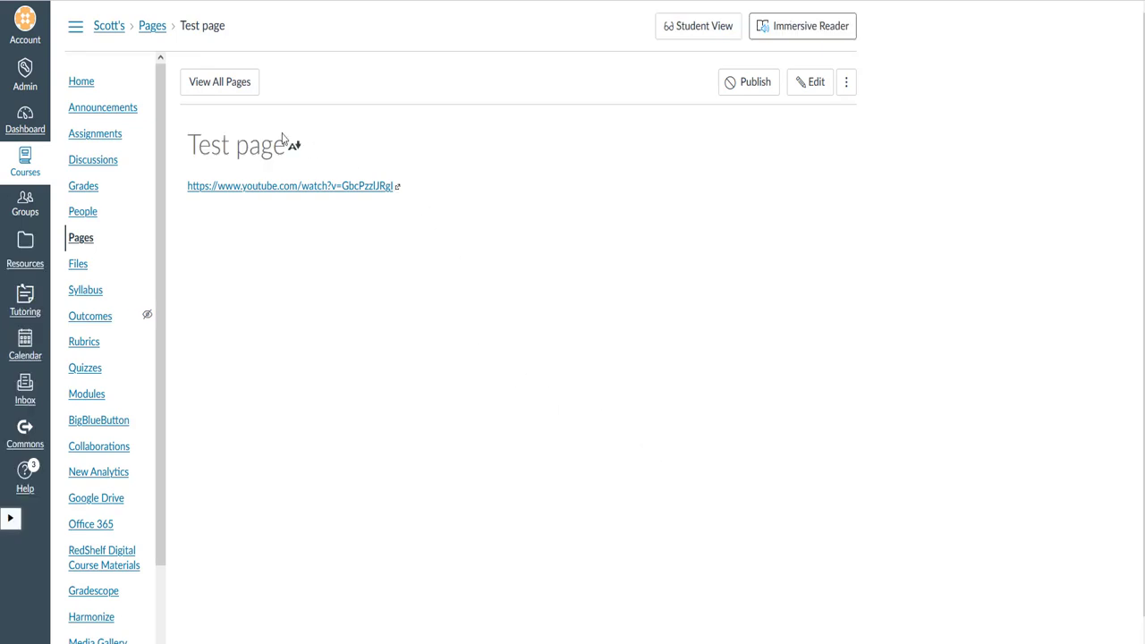
mouse_move(193, 229)
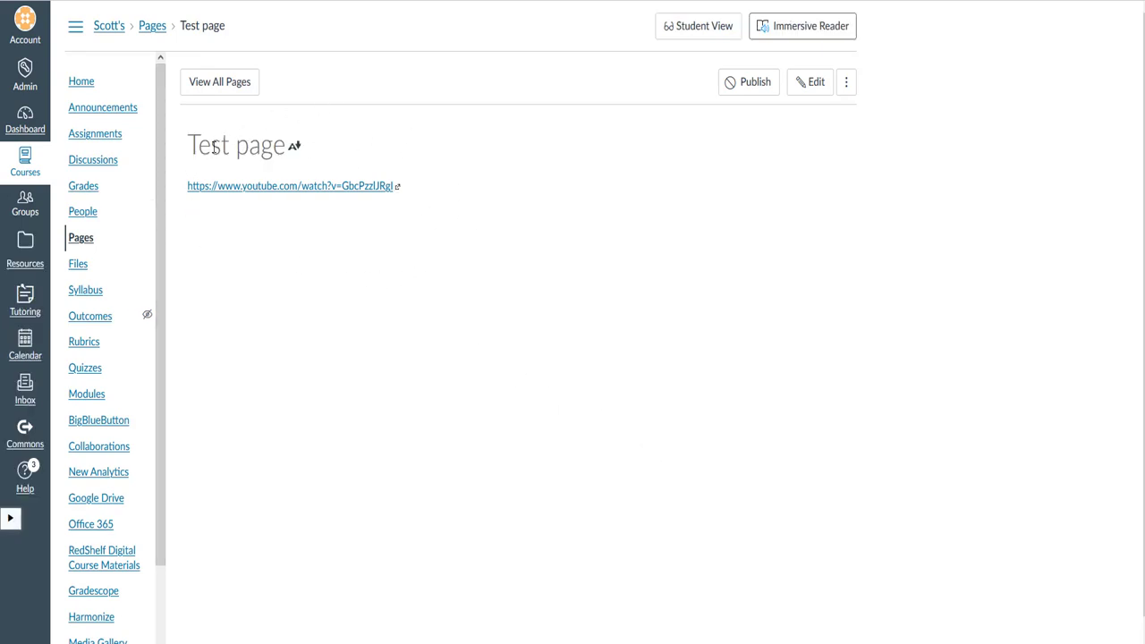
mouse_move(371, 260)
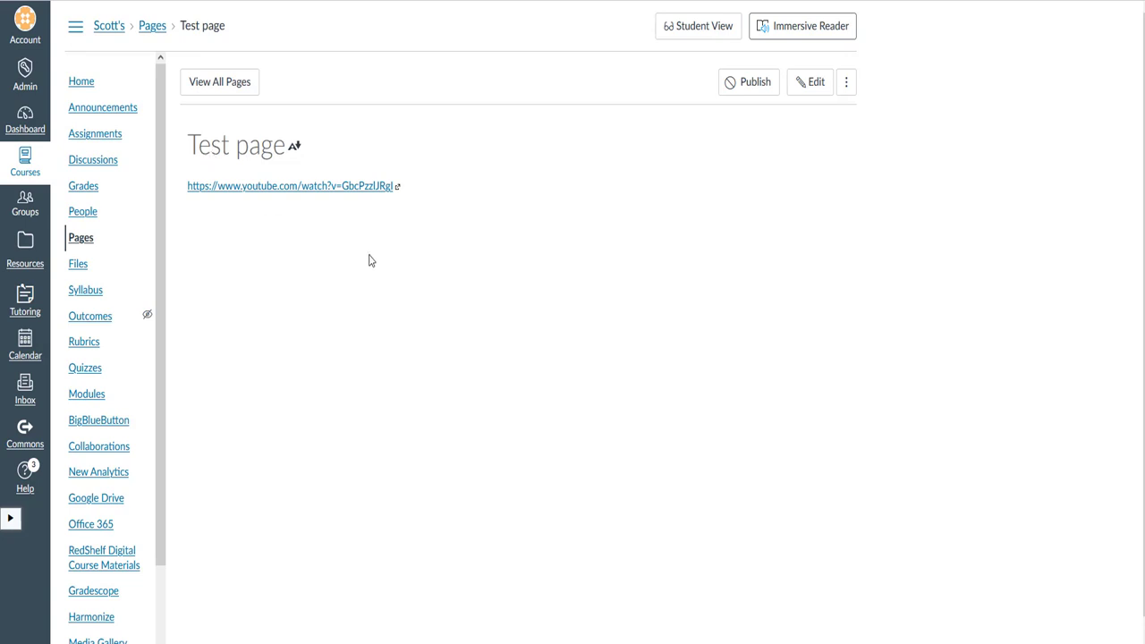